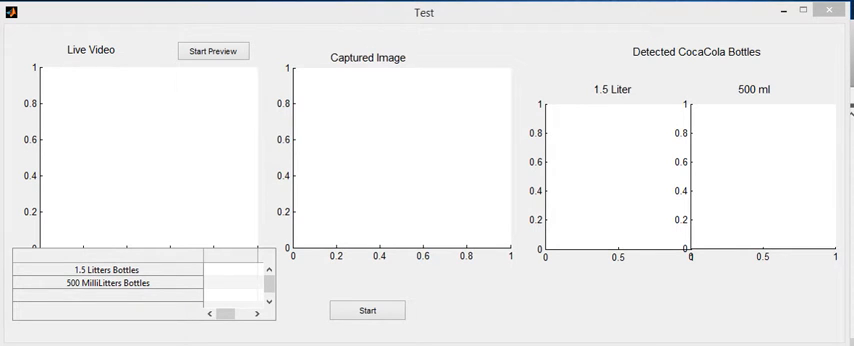
pyautogui.moveTo(232, 92)
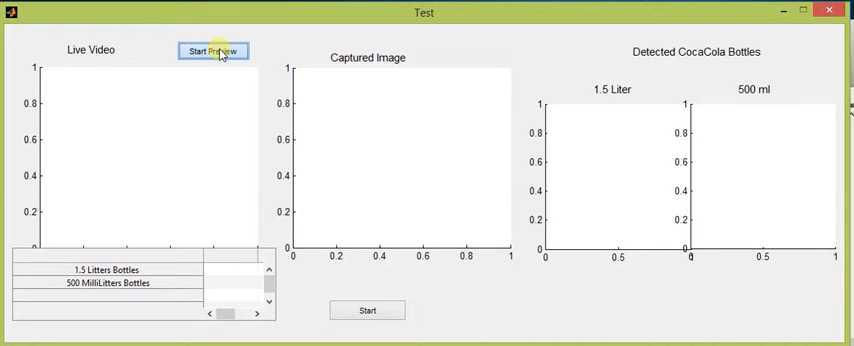
# Step: Start the live camera preview and capture a first shelf image, leaving both bottle counts at 0
pyautogui.click(212, 52)
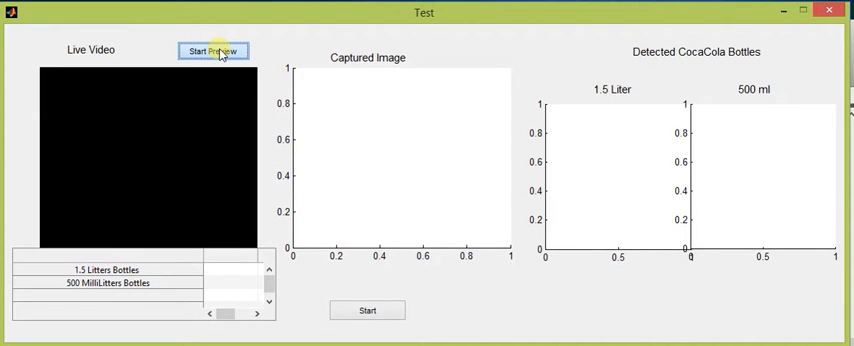
pyautogui.click(212, 52)
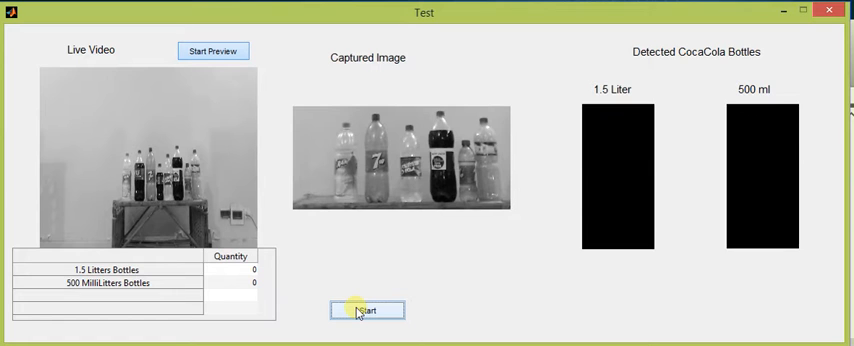
# Step: Capture the shelf frame and run detection, counting one 1.5 L and one 500 ml bottle
pyautogui.click(366, 308)
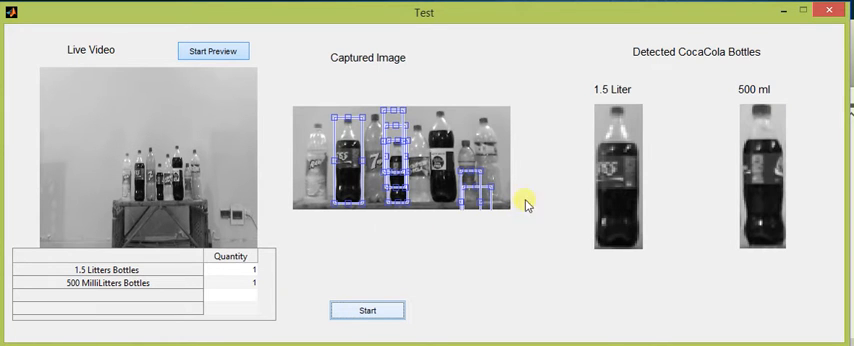
pyautogui.moveTo(708, 104)
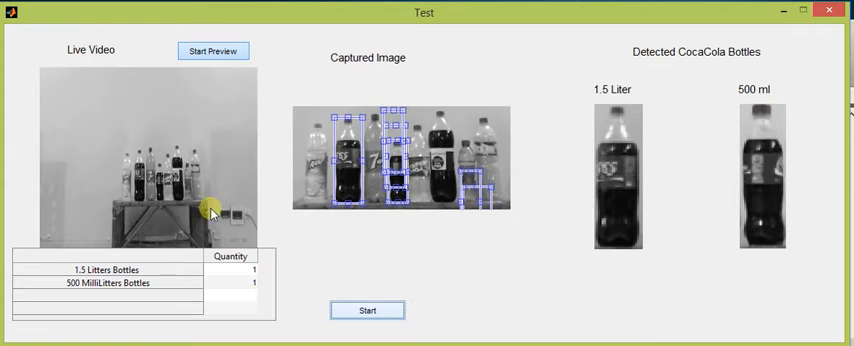
pyautogui.moveTo(228, 296)
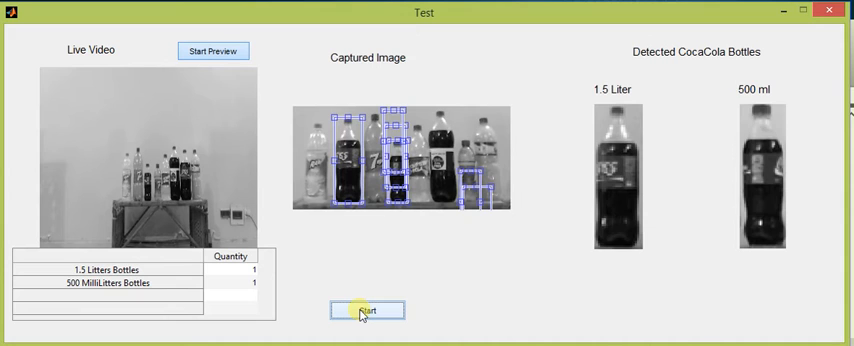
# Step: Capture a new shelf frame and rerun detection, again finding one 1.5 L and one 500 ml bottle
pyautogui.click(366, 308)
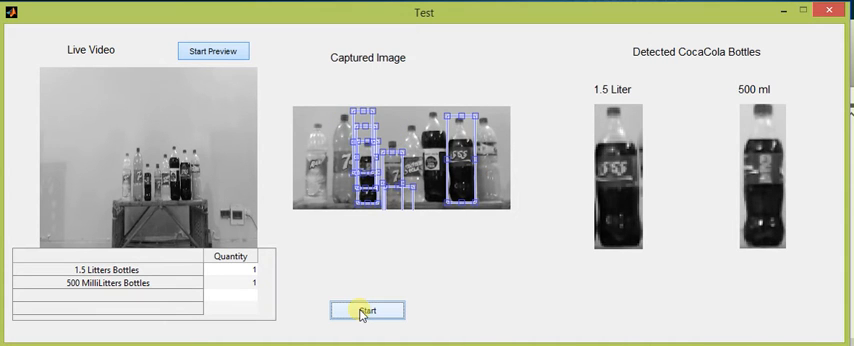
pyautogui.moveTo(512, 184)
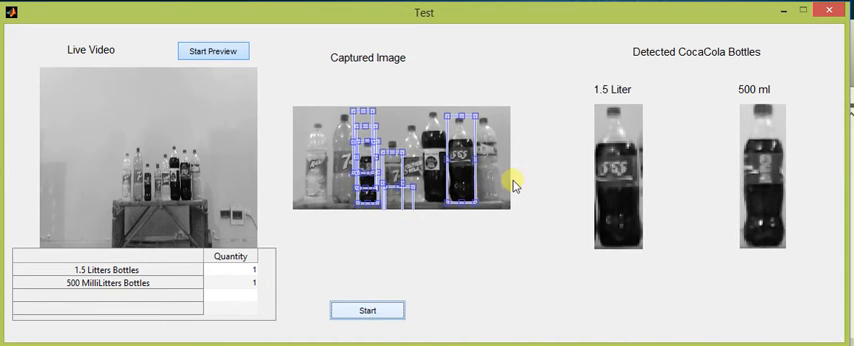
pyautogui.moveTo(172, 292)
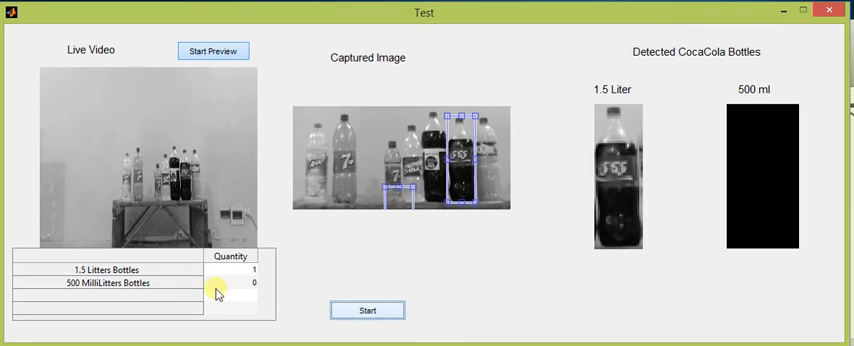
pyautogui.moveTo(272, 290)
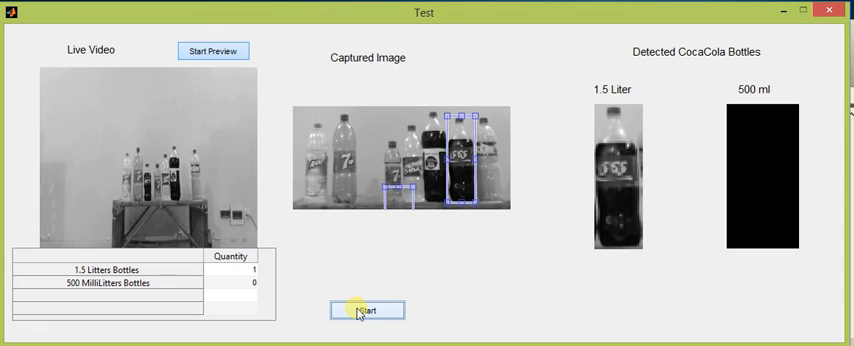
# Step: Capture the rearranged shelf and recount, giving zero 1.5 L bottles and one 500 ml bottle
pyautogui.click(366, 310)
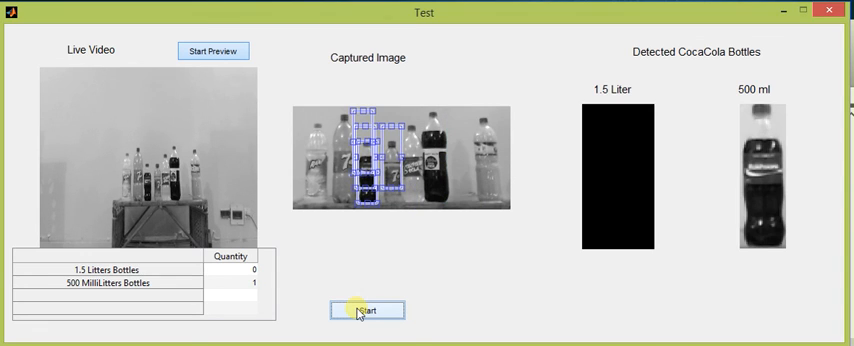
pyautogui.moveTo(304, 272)
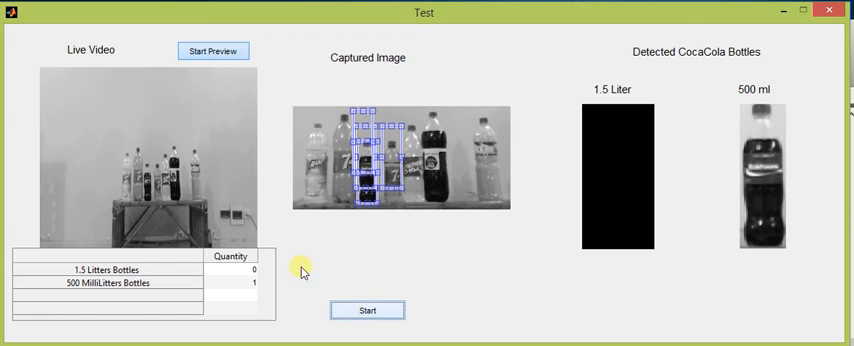